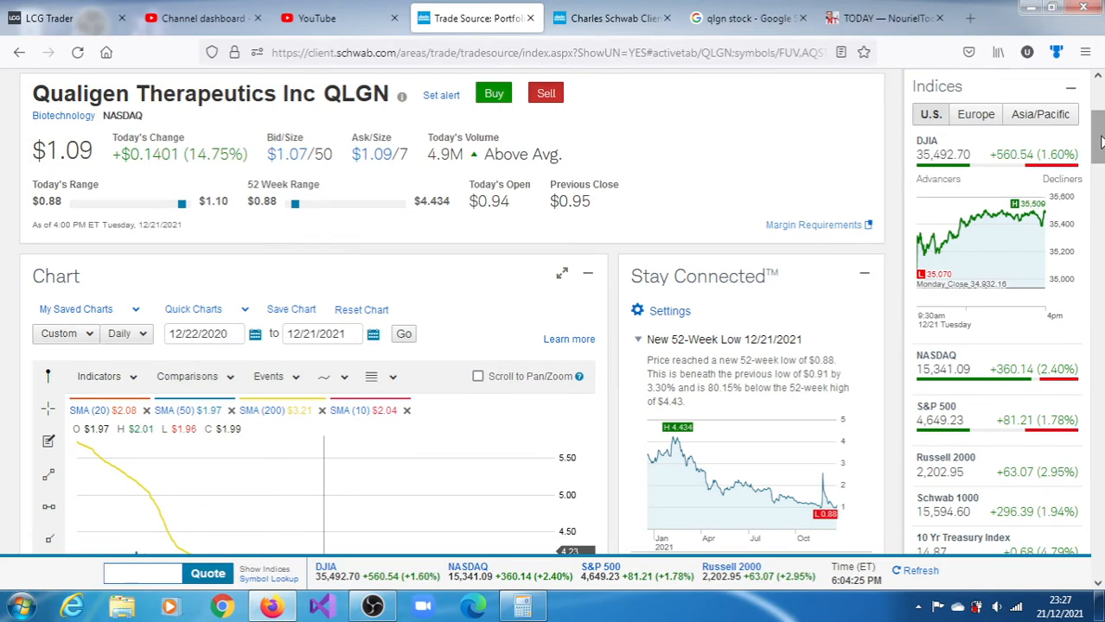
Scroll down the QLGN Trade Source page to the daily chart with PROC and OBV panels
scroll("down", 3)
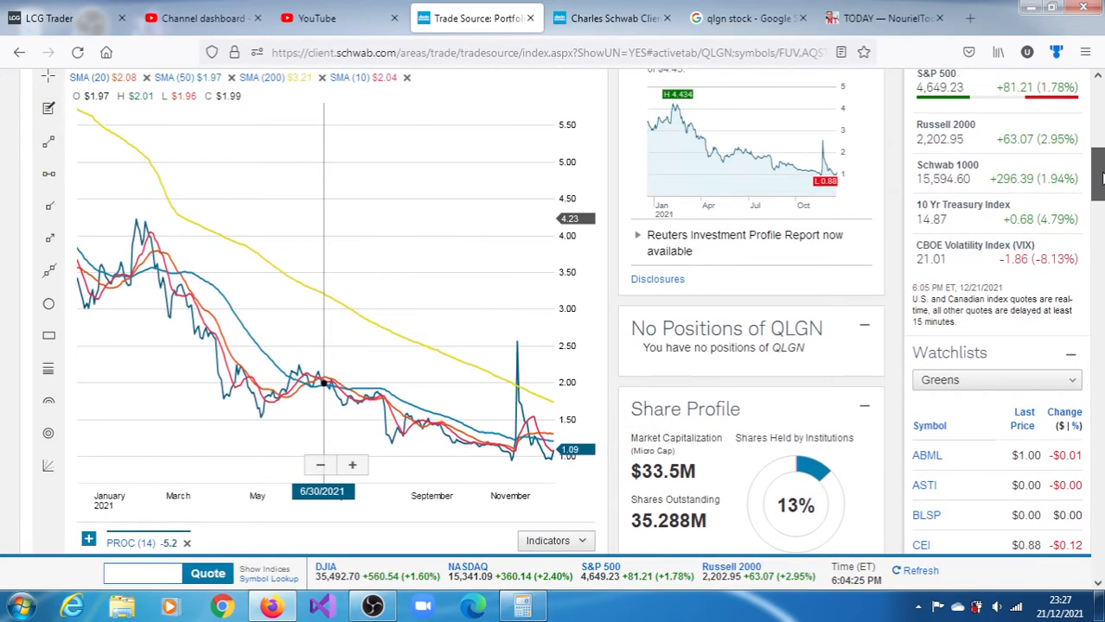
mouse_move(640, 288)
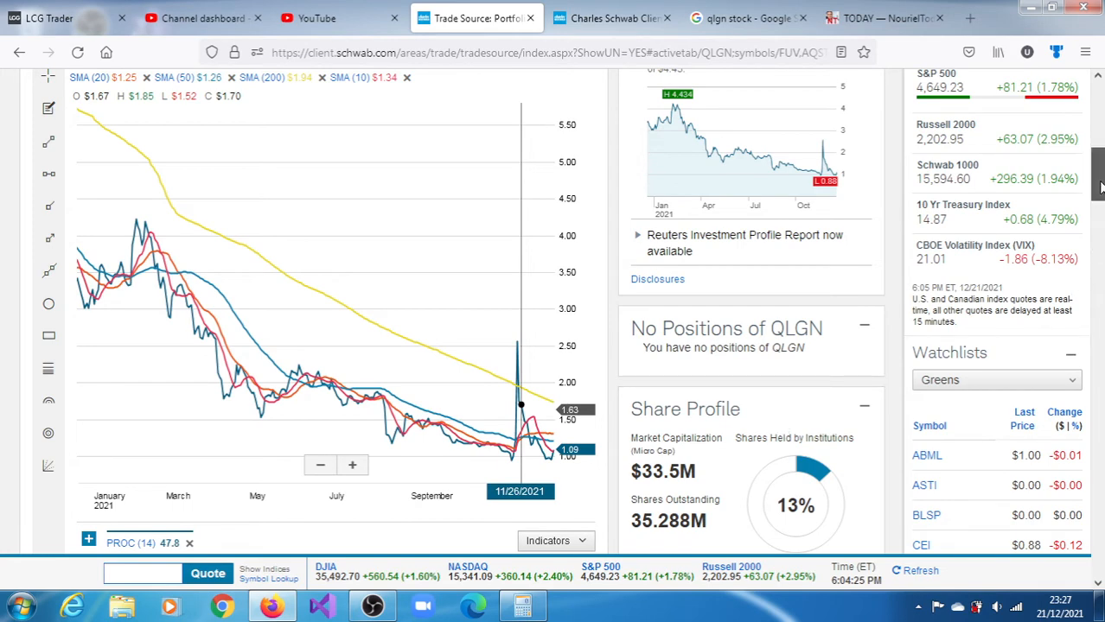
scroll("down", 3)
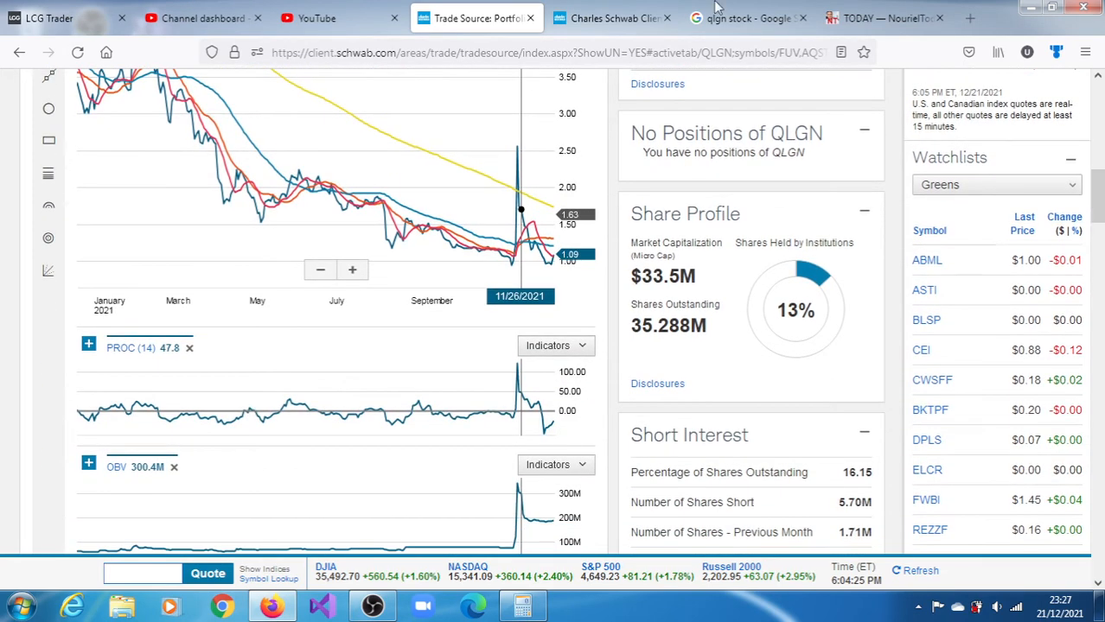
Switch to the research Charts tab and scroll to QLGN's 5-minute chart for 12/17–12/21/2021
left_click(612, 17)
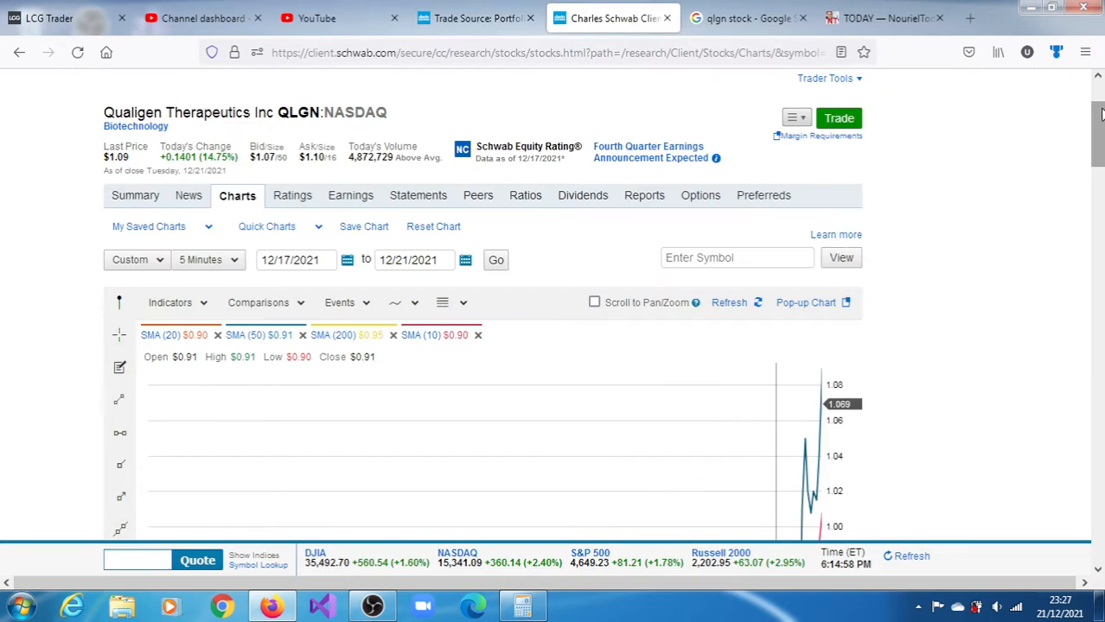
scroll("down", 3)
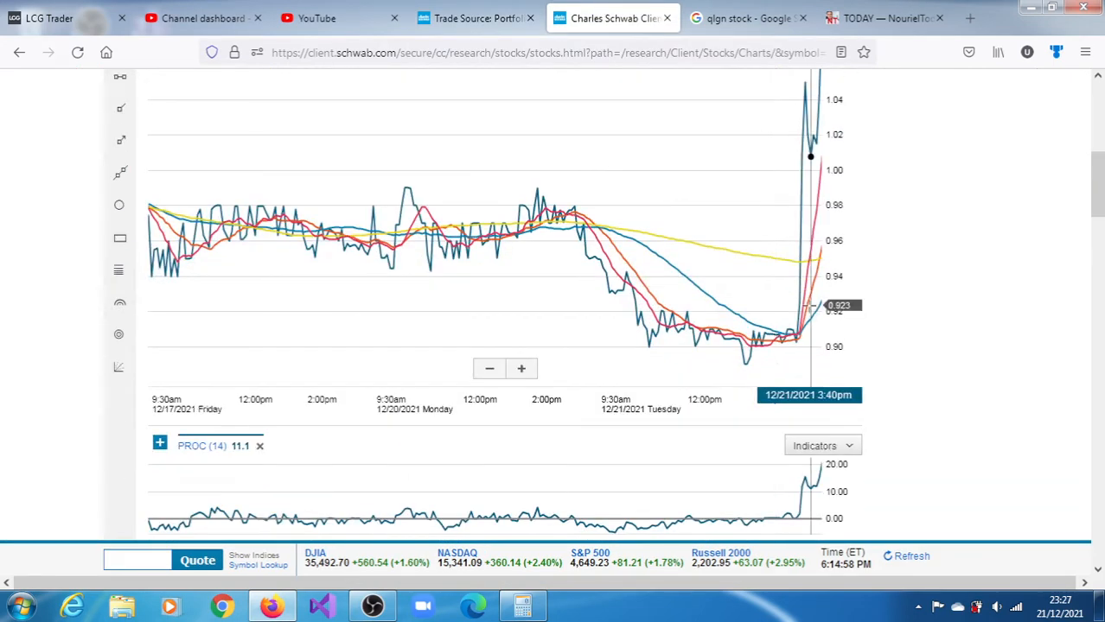
mouse_move(797, 341)
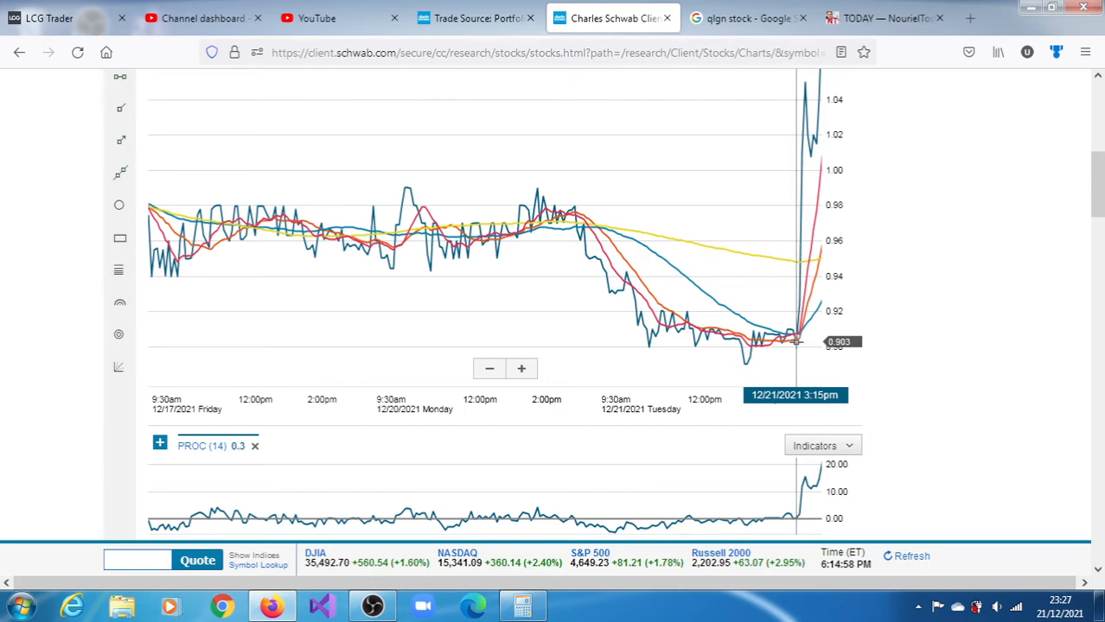
mouse_move(803, 143)
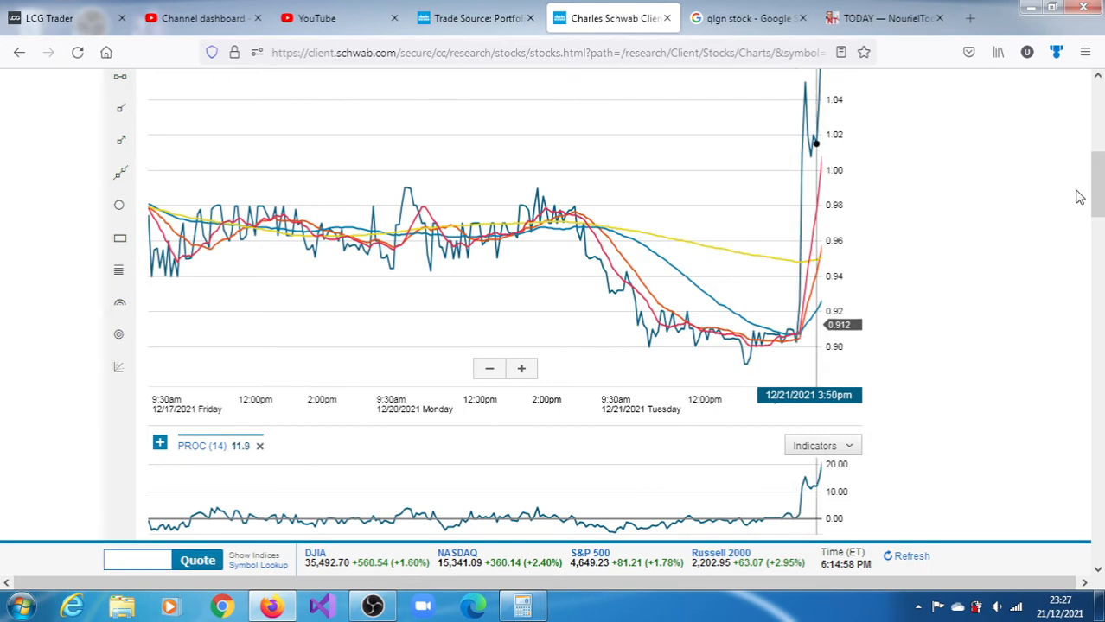
mouse_move(1098, 199)
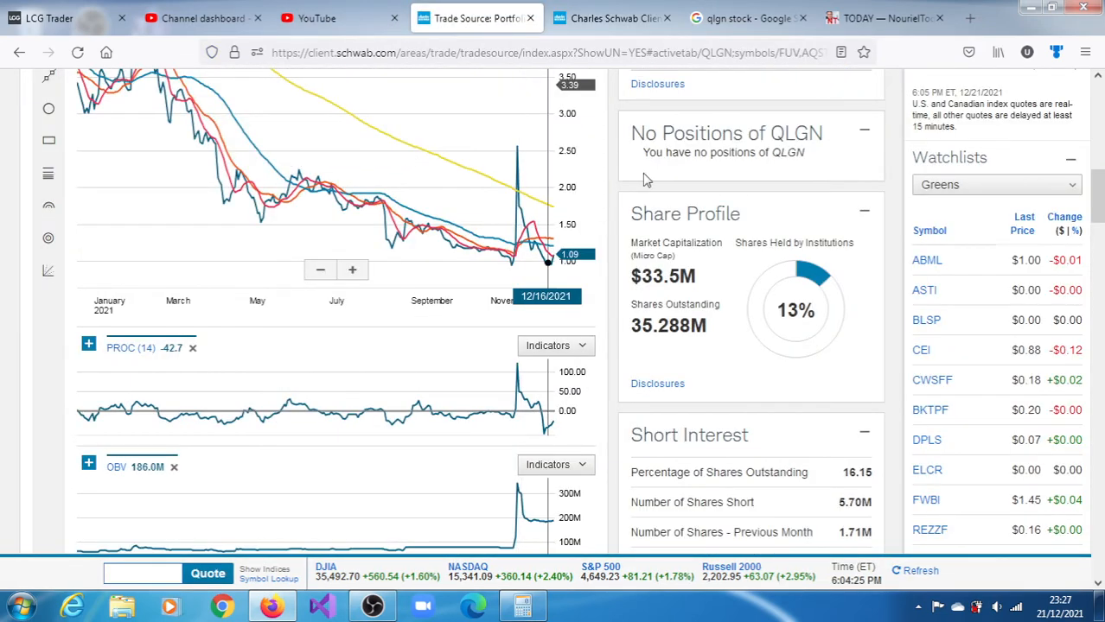
mouse_move(762, 233)
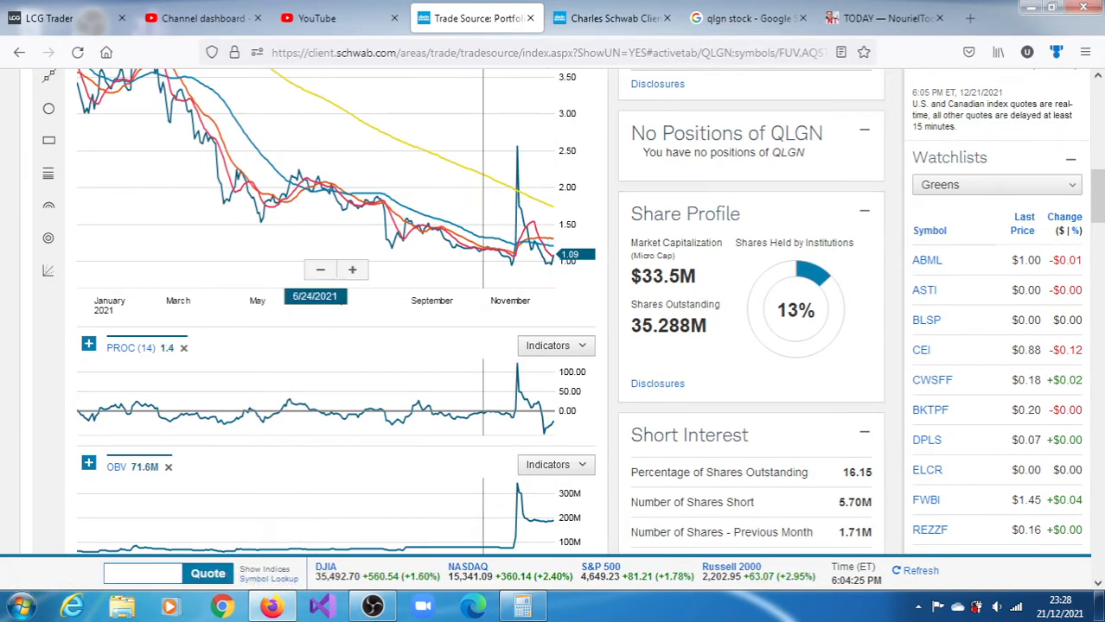
Open the Windows Start program list over the QLGN daily chart
left_click(14, 598)
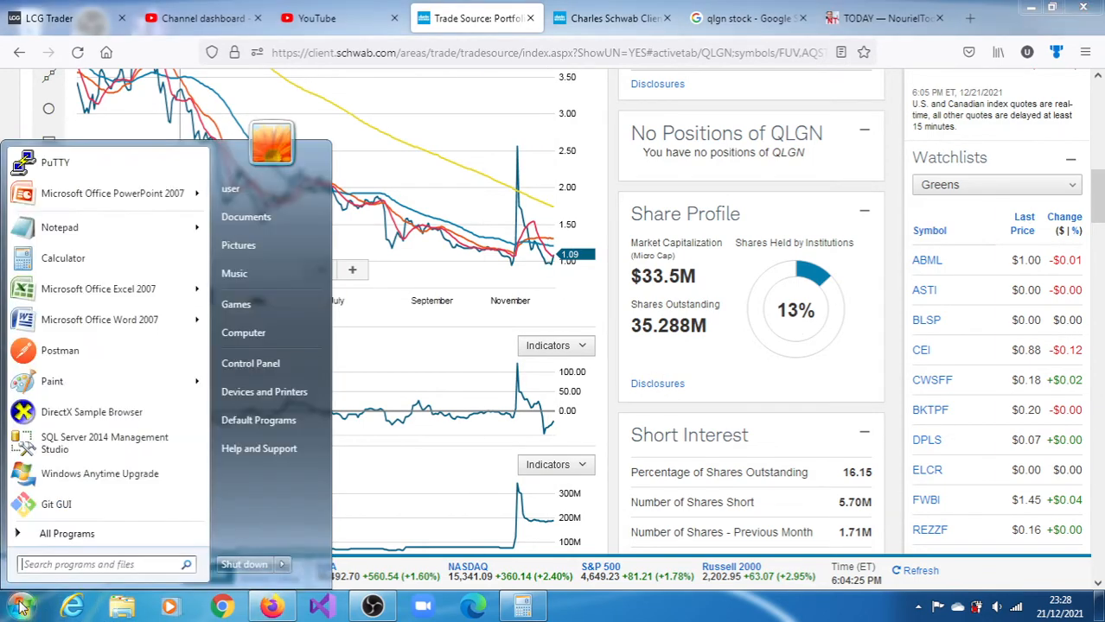
Launch Notepad, write '1.21 ---- 4.03 short term', then return to the Schwab chart
left_click(60, 227)
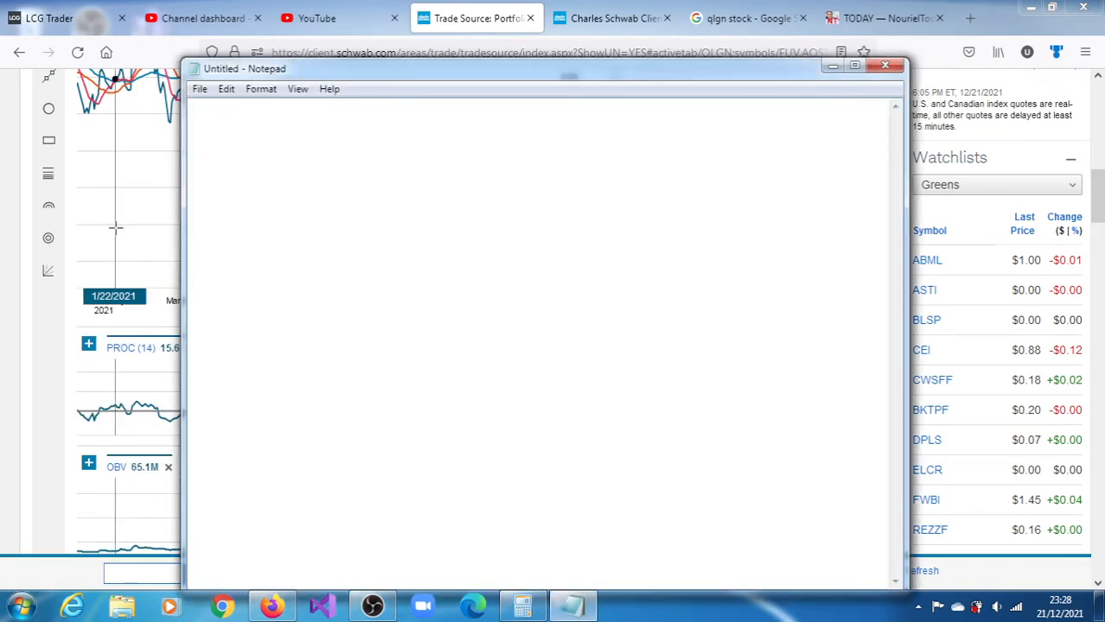
type("1.21")
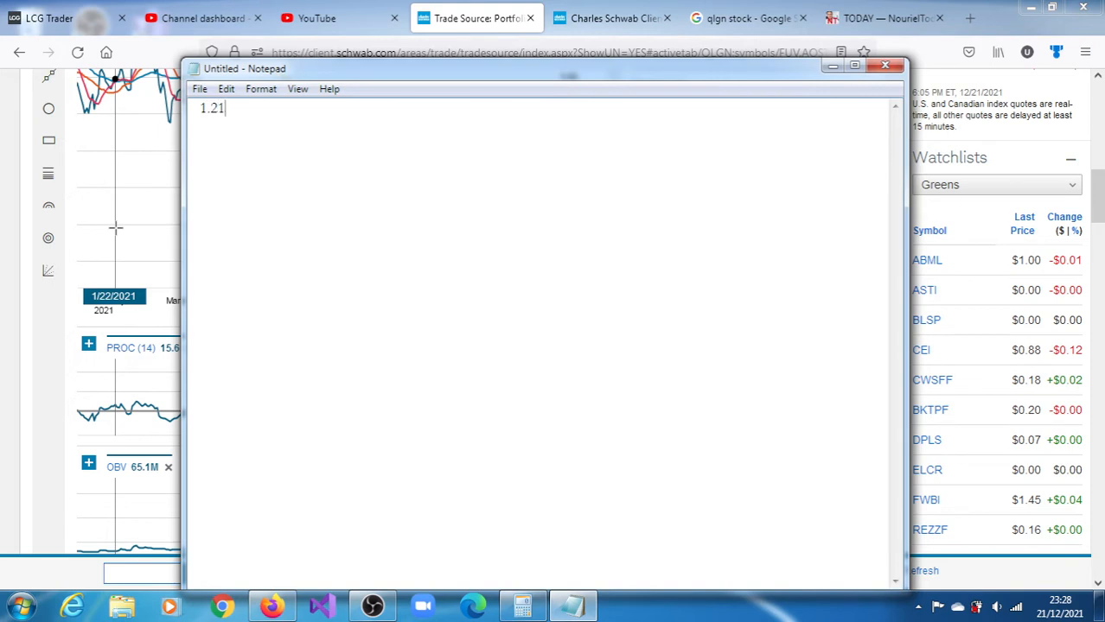
type("----")
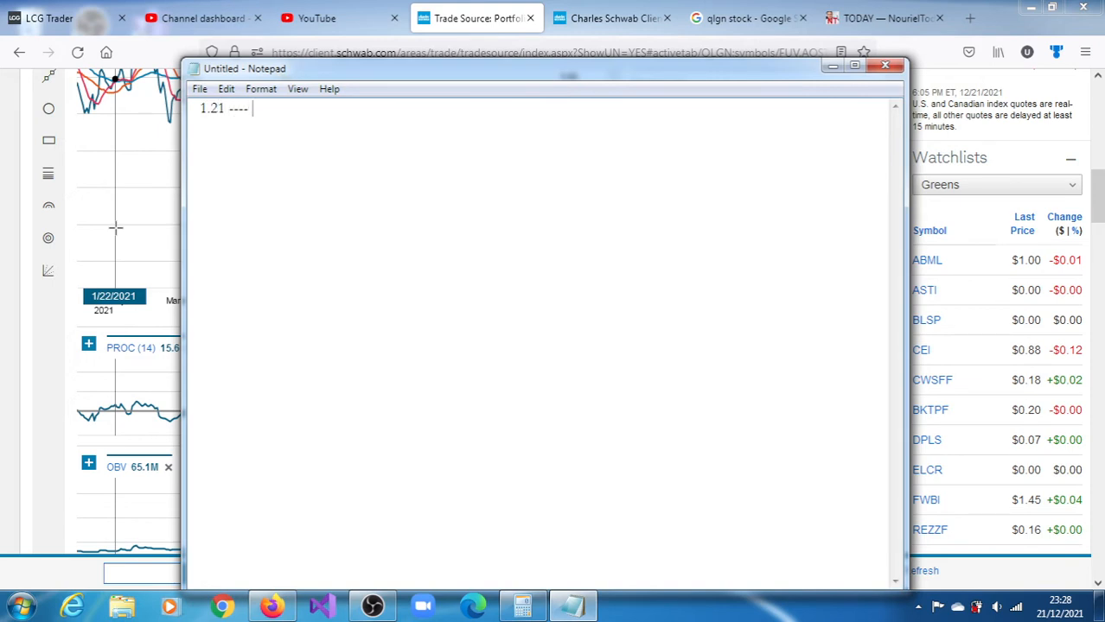
type("4.")
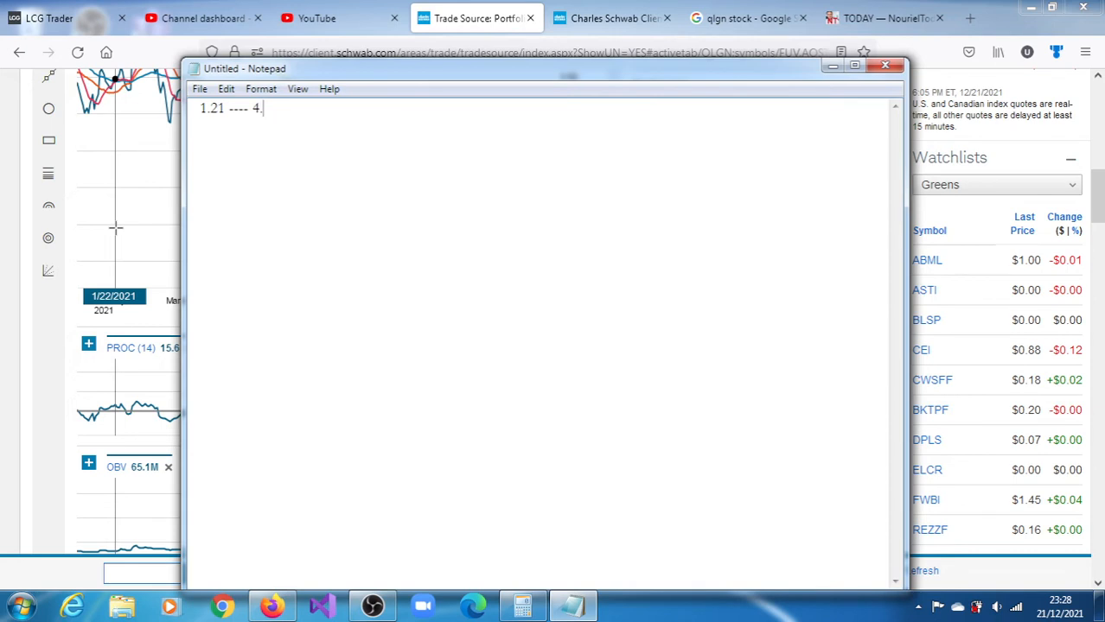
type("03")
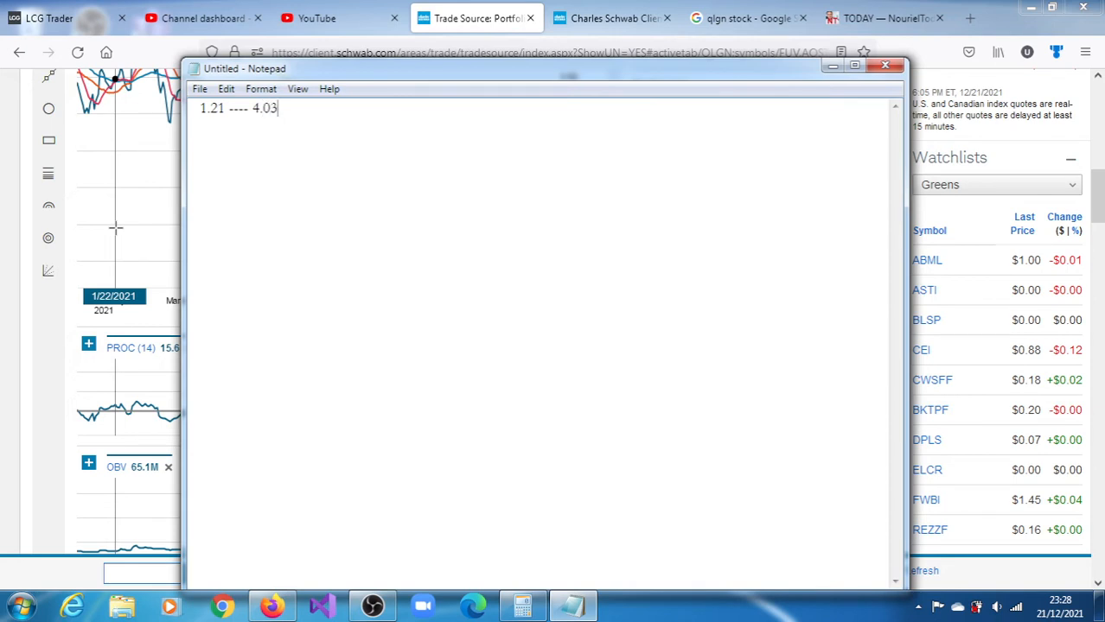
type("sho")
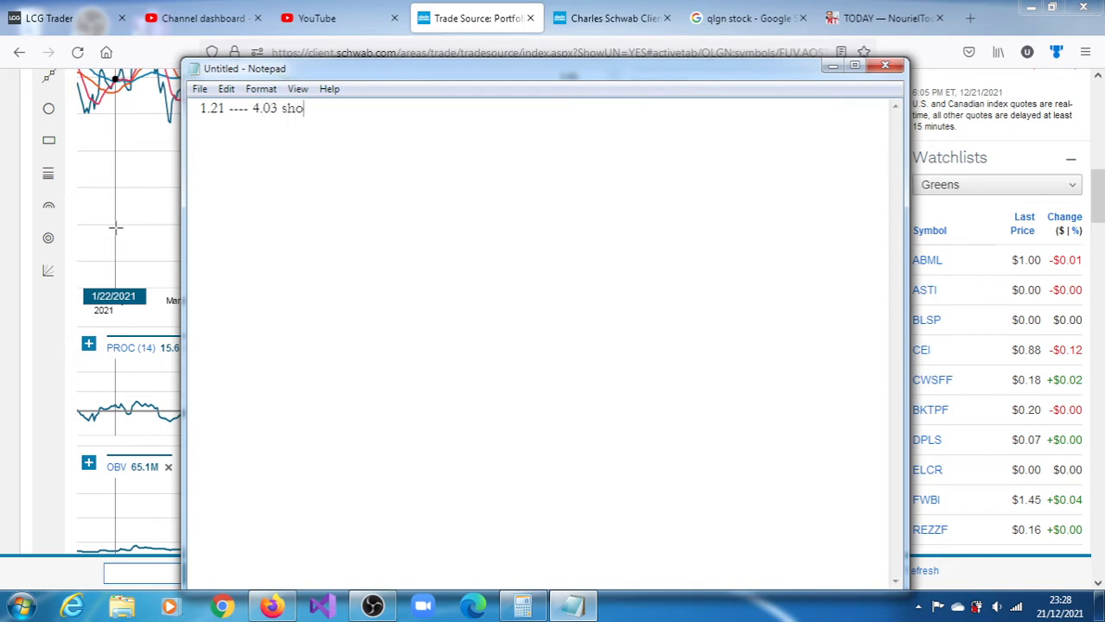
type("rt")
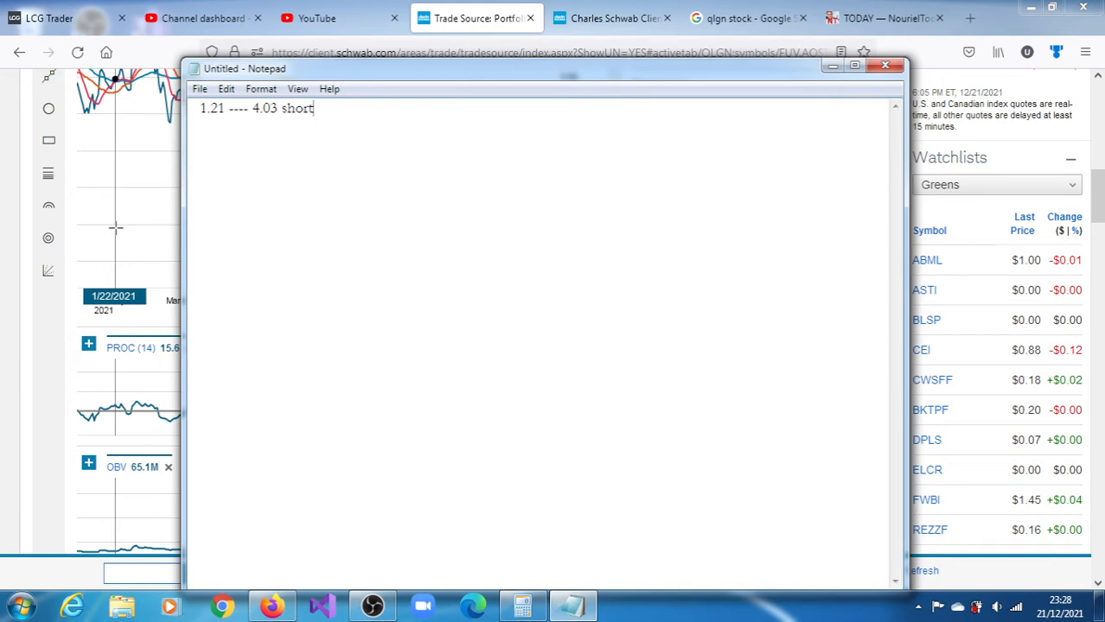
type("term")
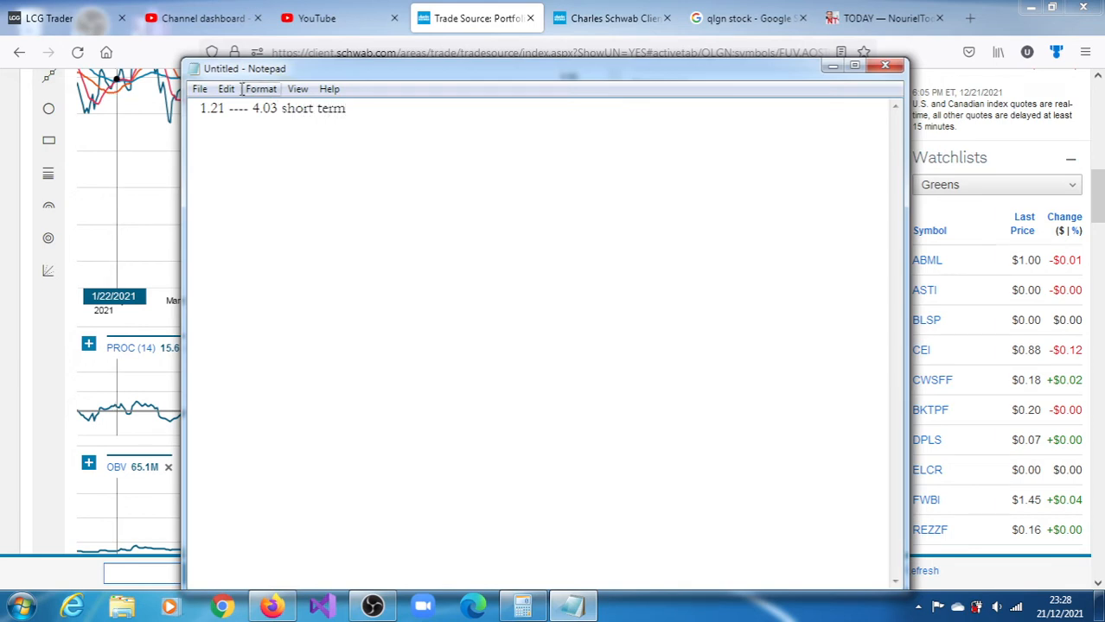
left_click(884, 65)
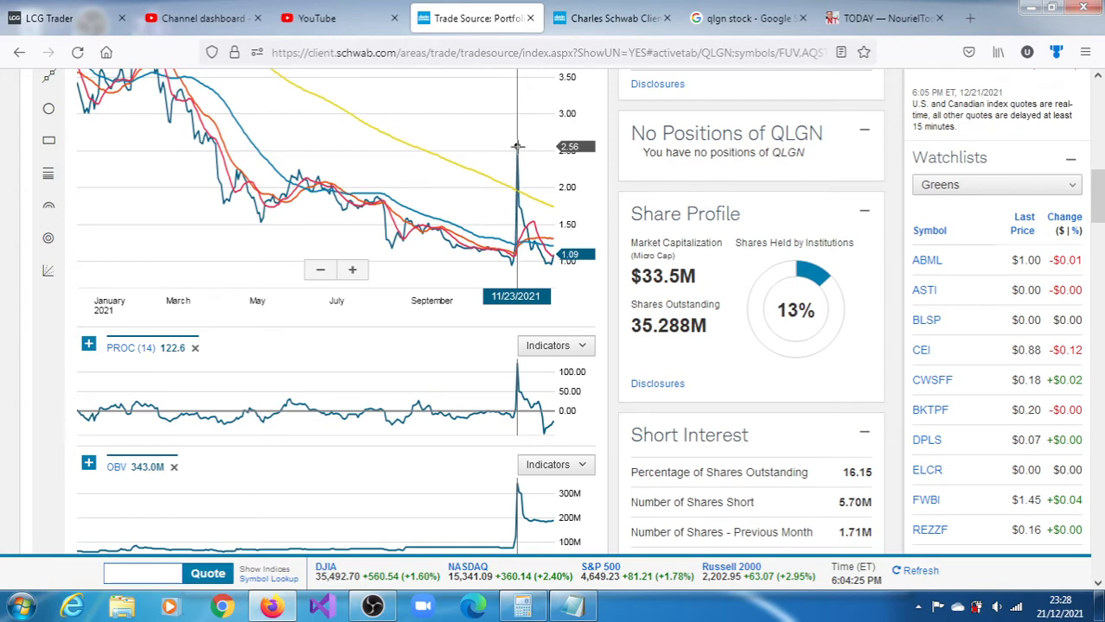
left_click(612, 17)
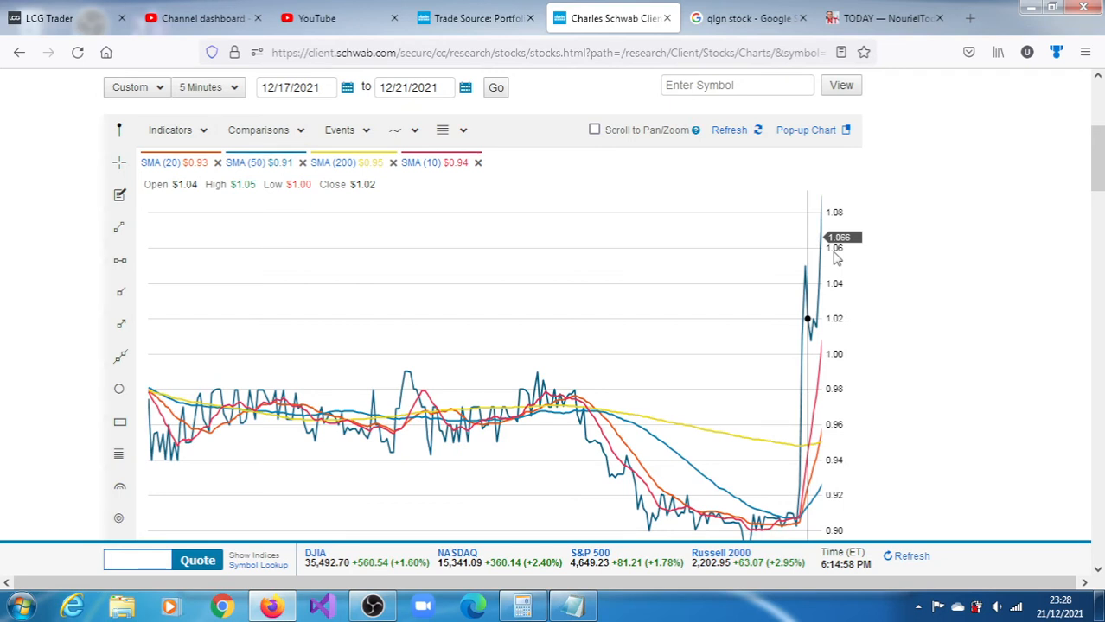
mouse_move(562, 110)
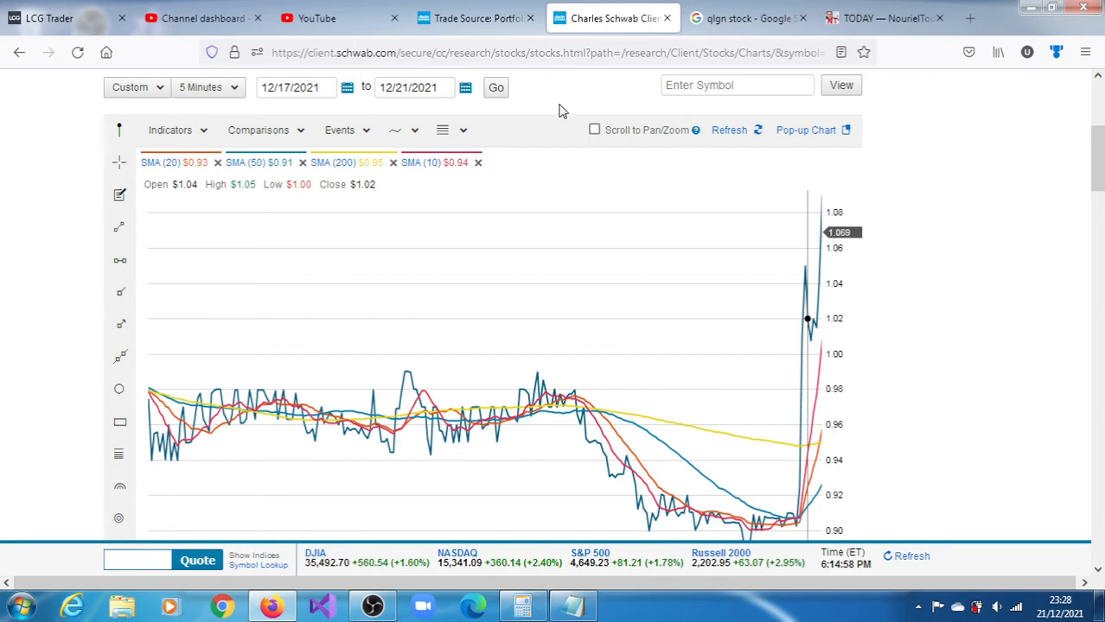
left_click(473, 17)
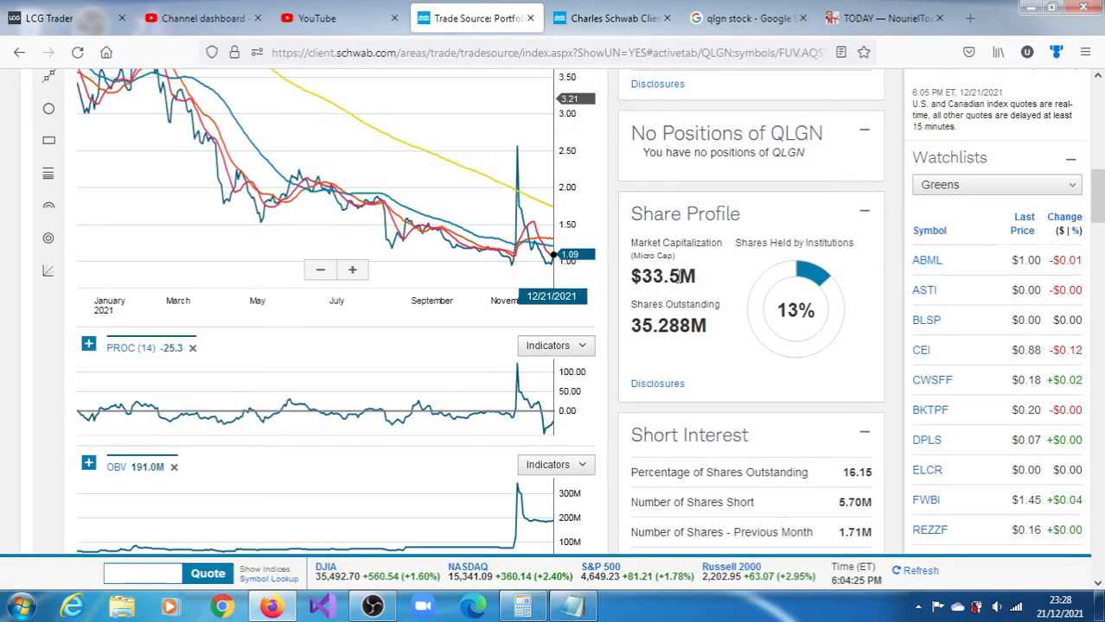
mouse_move(817, 302)
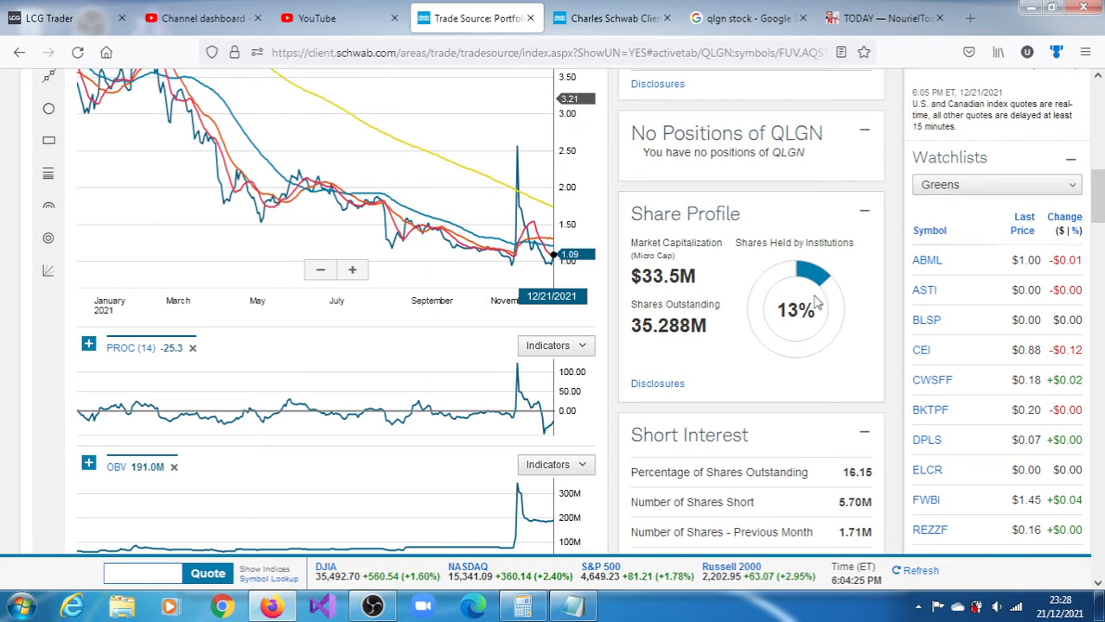
mouse_move(890, 290)
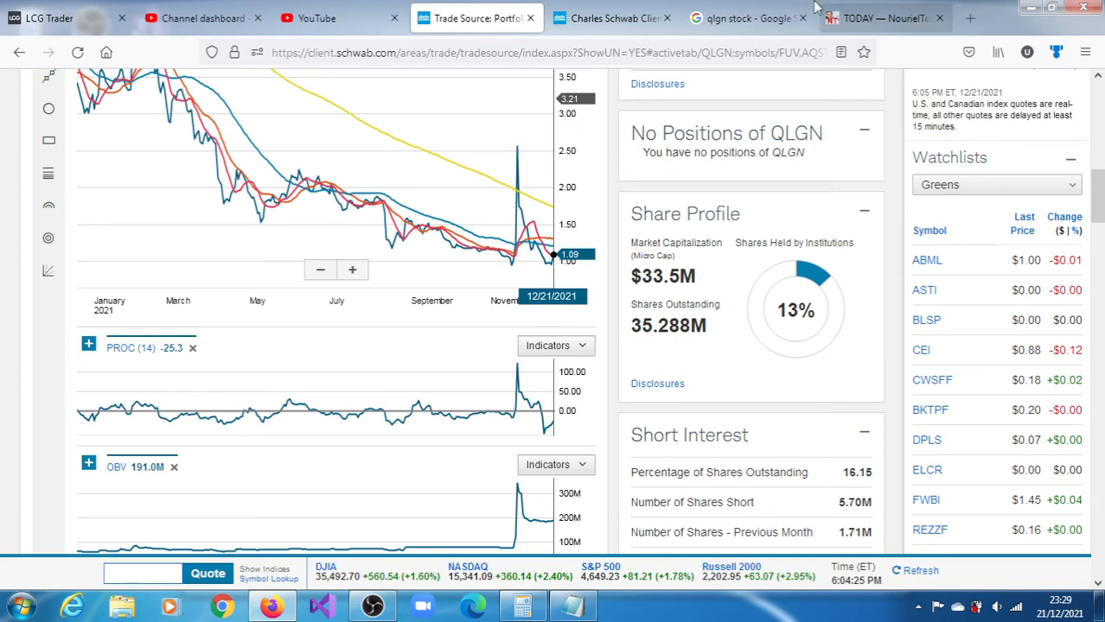
left_click(737, 18)
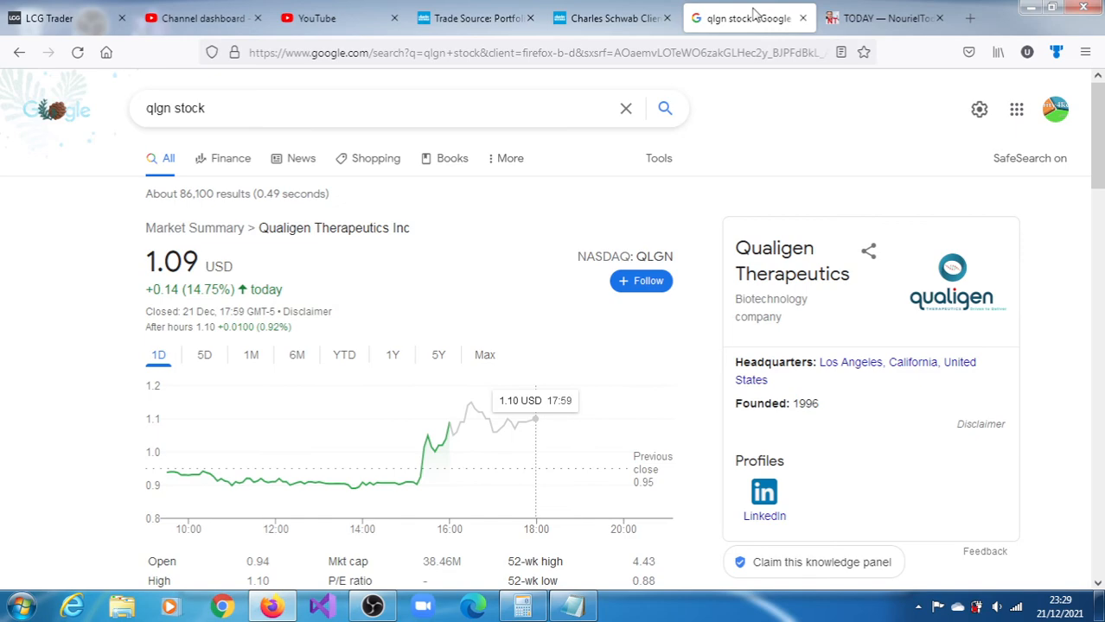
left_click(477, 18)
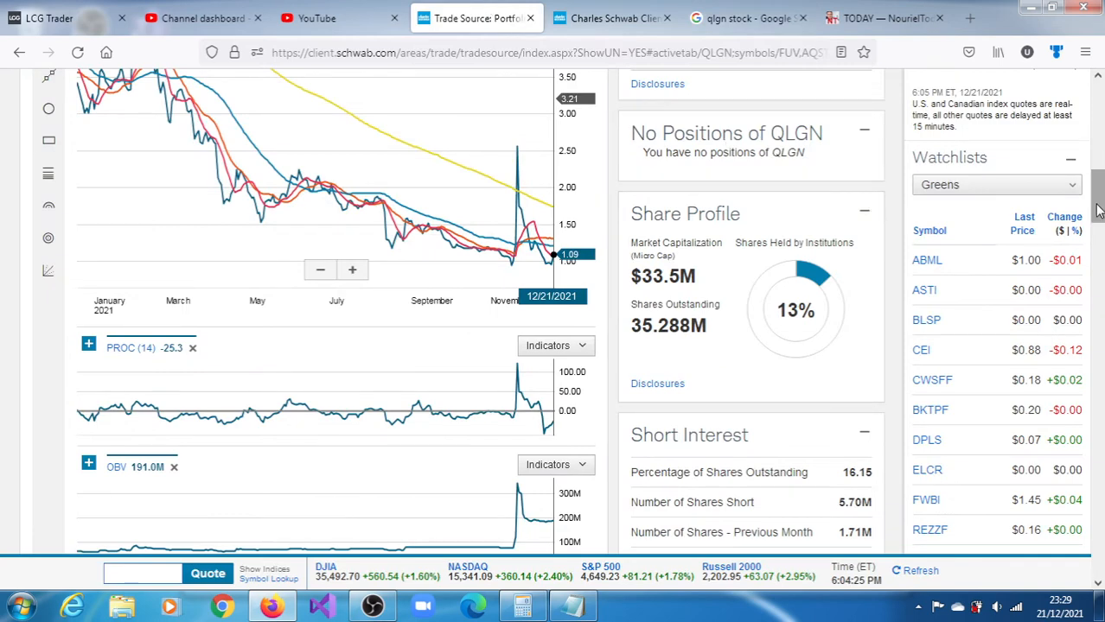
Scroll through QLGN's indicator charts, then bring the target-range note back up
scroll("down", 3)
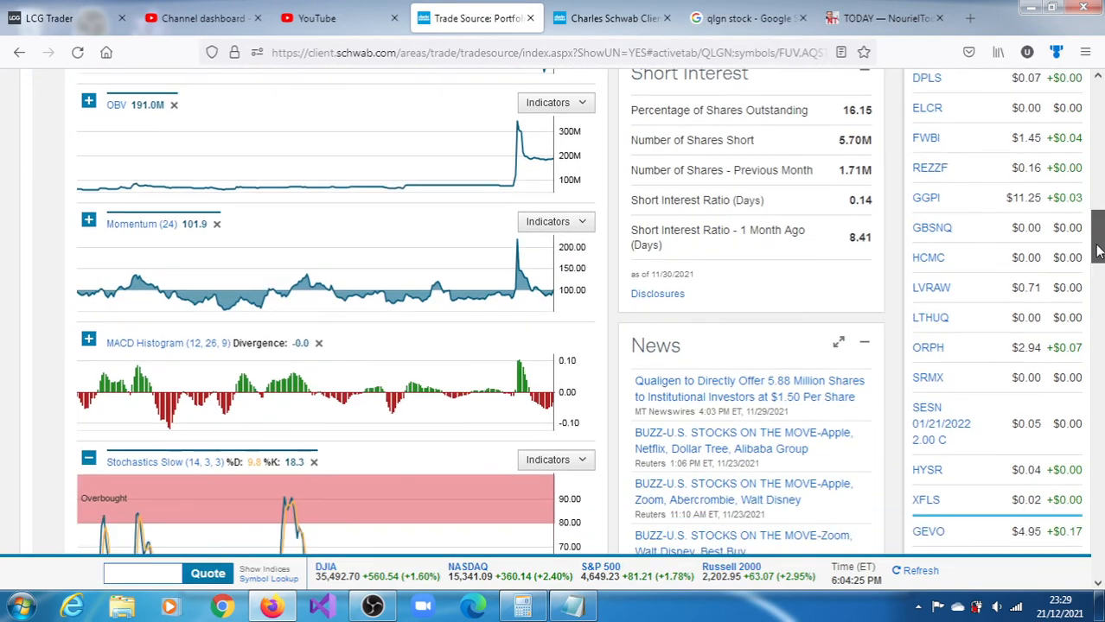
scroll("down", 3)
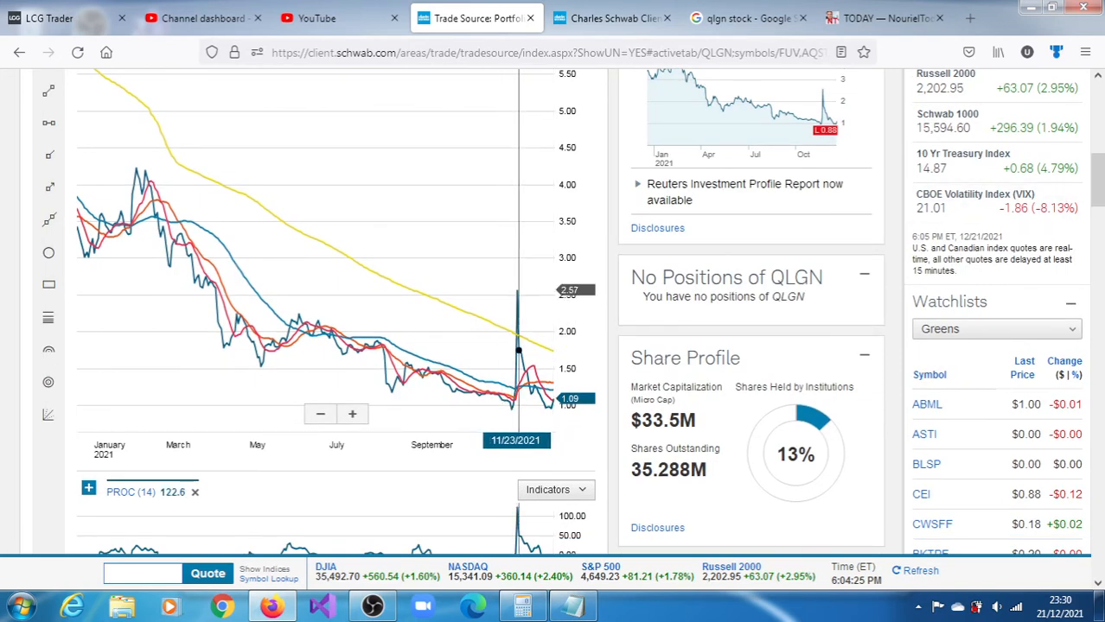
mouse_move(546, 398)
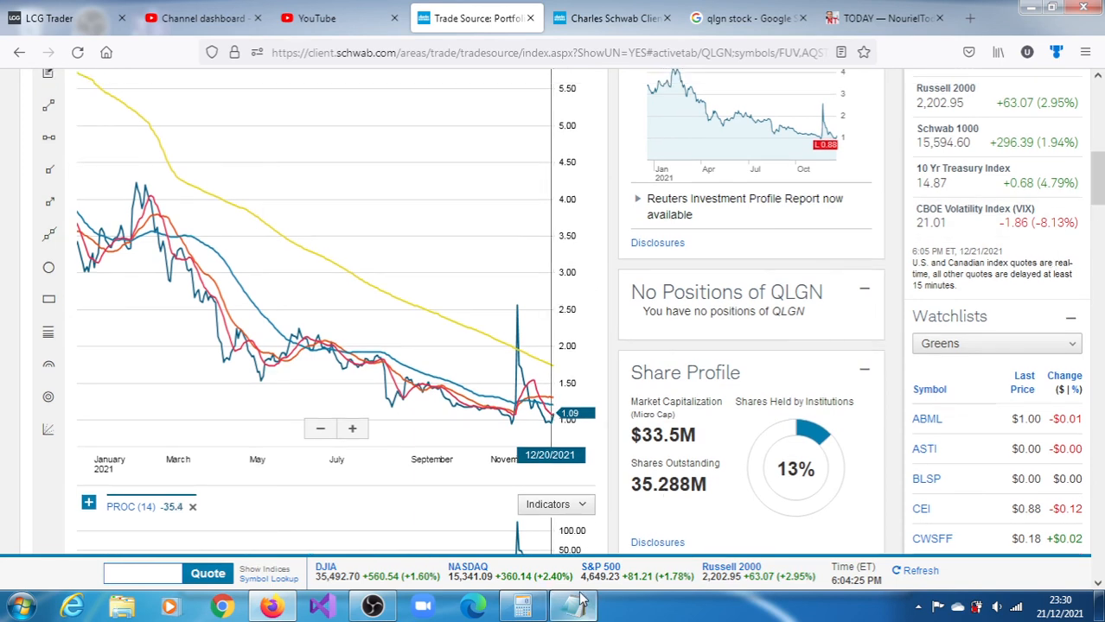
left_click(571, 606)
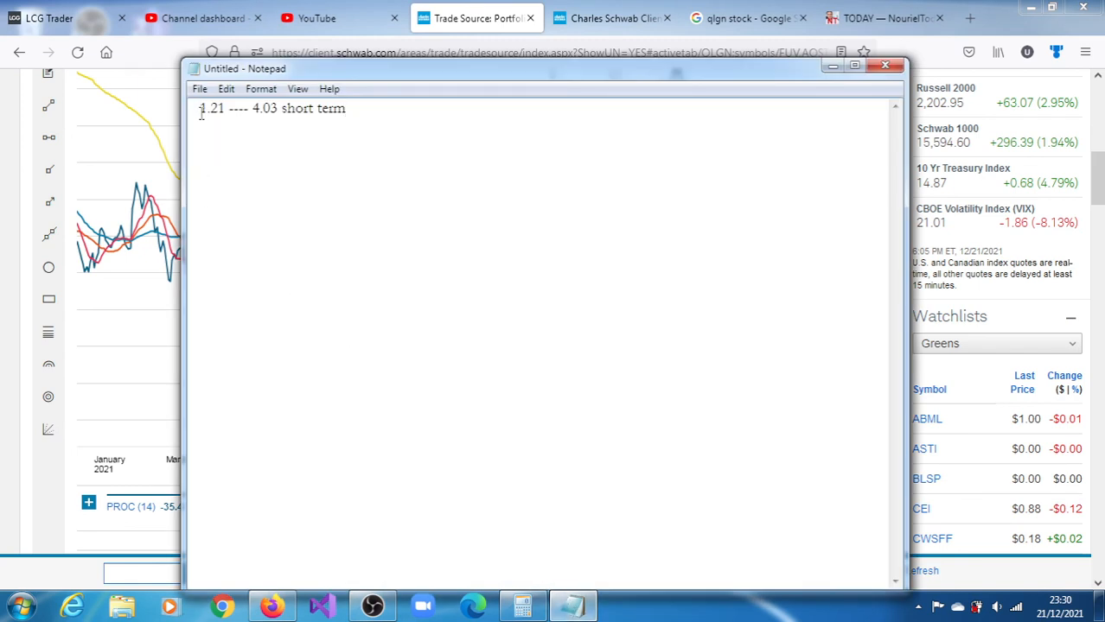
Type '$' into the short-term range note before putting Notepad away
type("$")
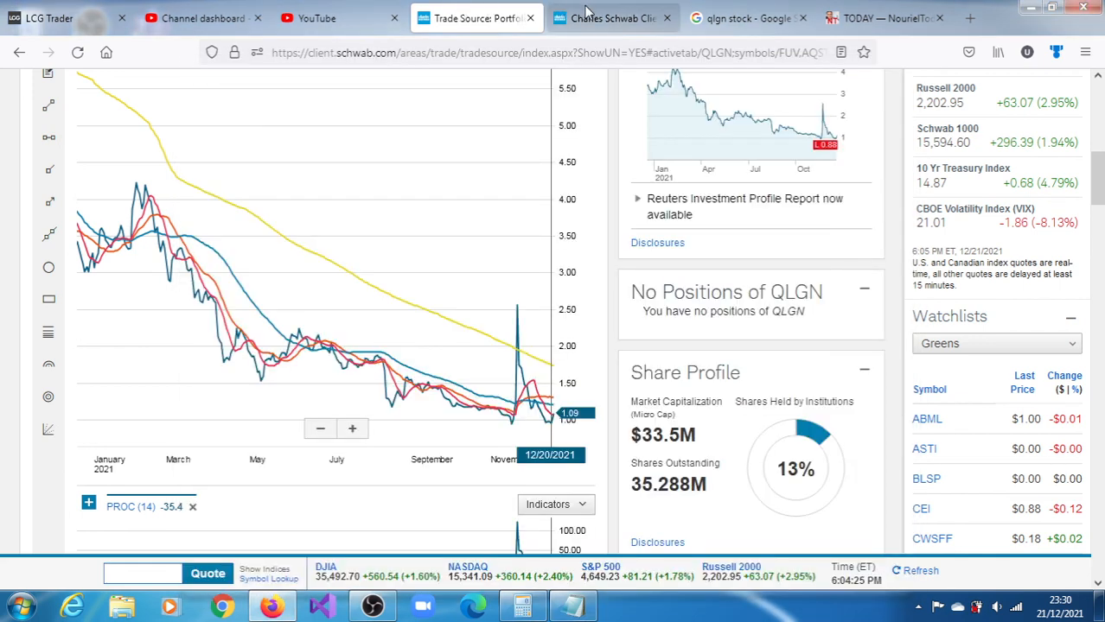
mouse_move(919, 526)
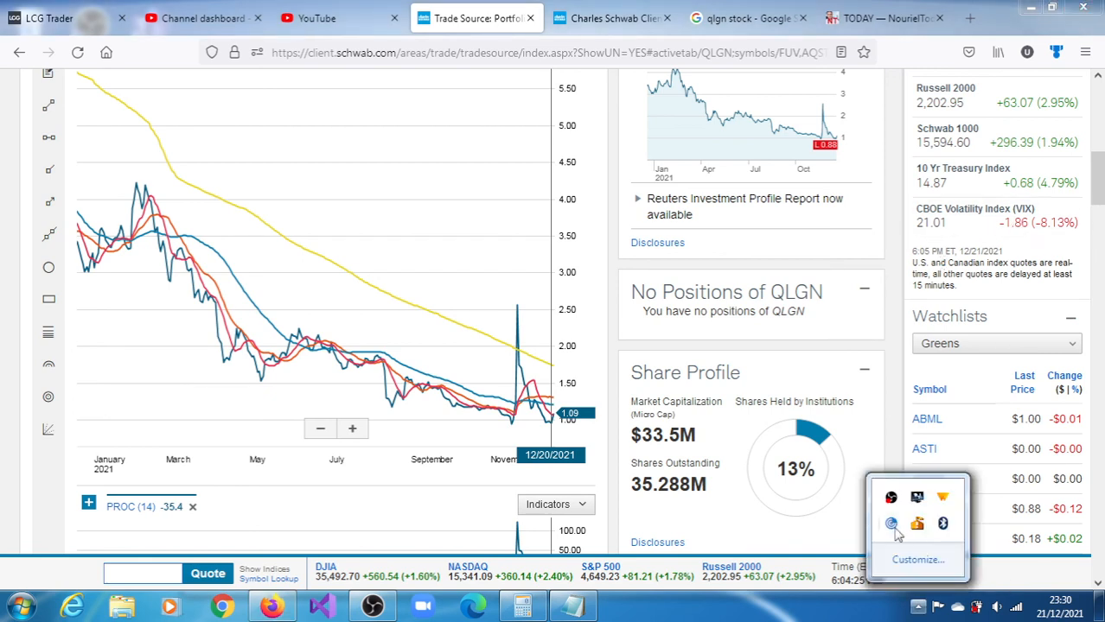
Right-click the OBS tray icon to show its stop-recording menu
right_click(891, 525)
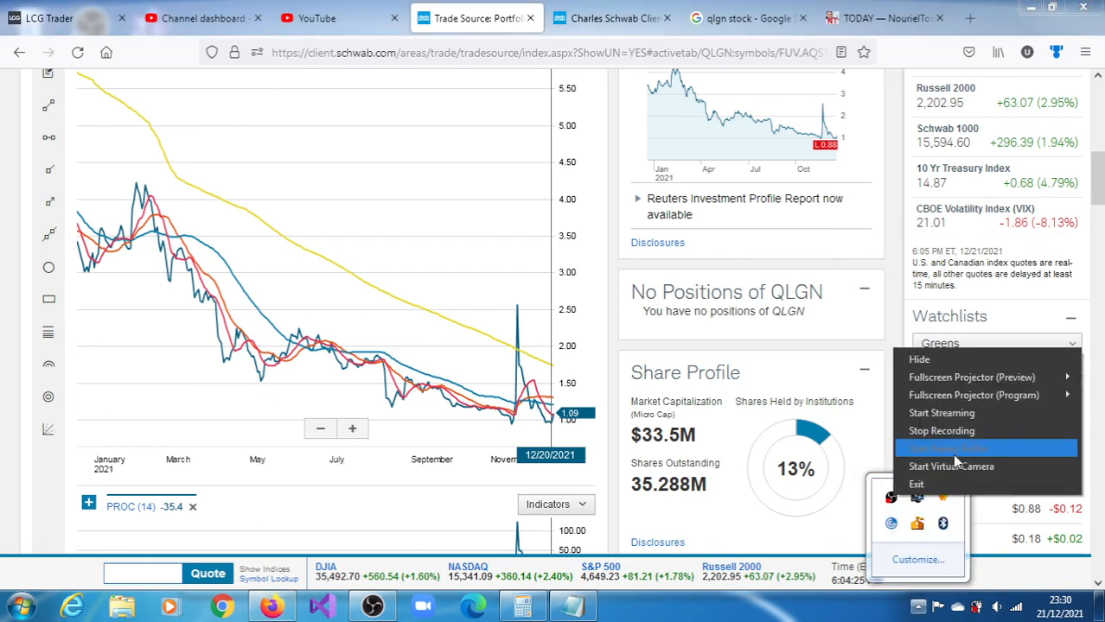